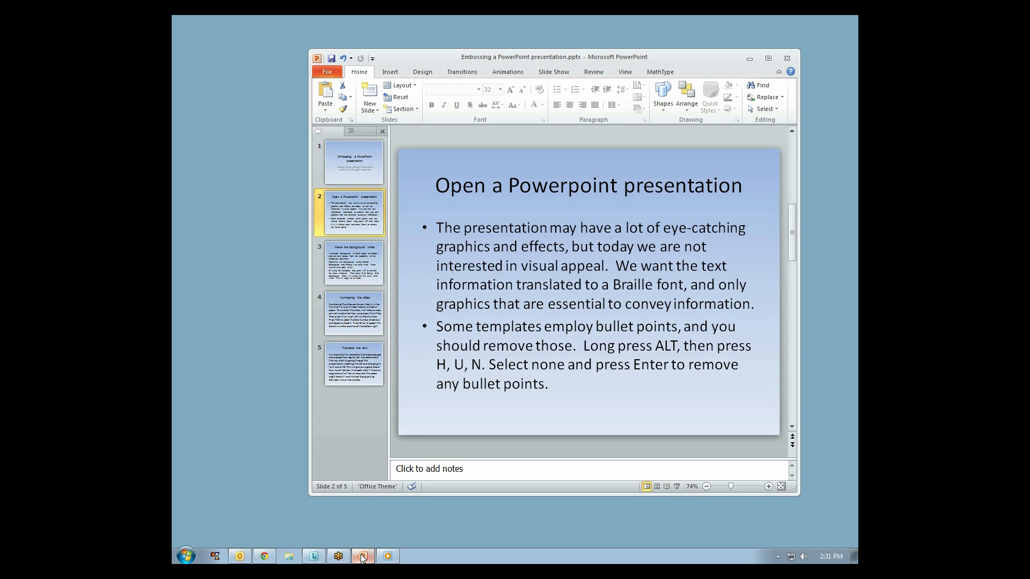
Step: View the title slide, then return to slide 2 to work on its body text
click(354, 162)
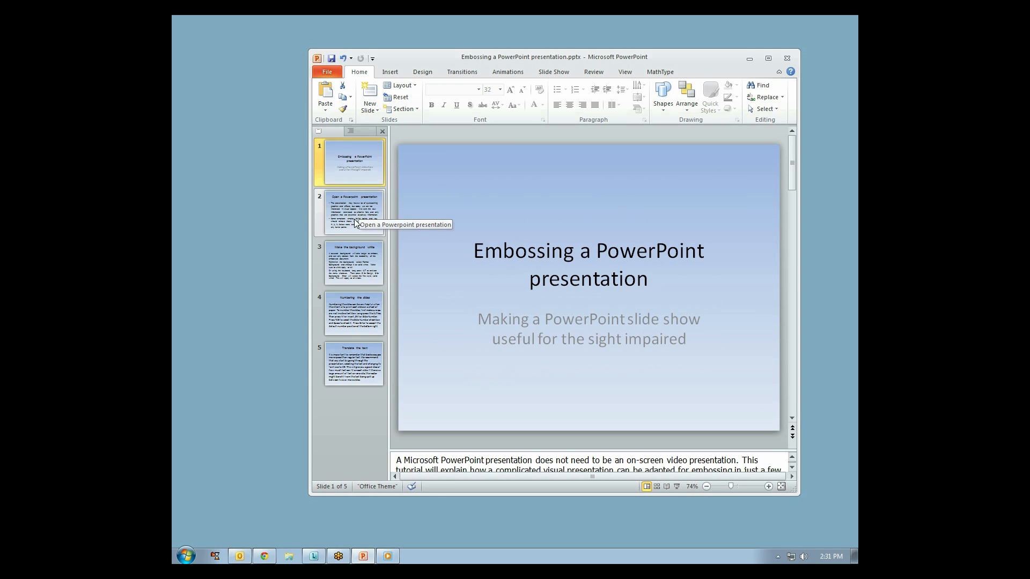
click(353, 211)
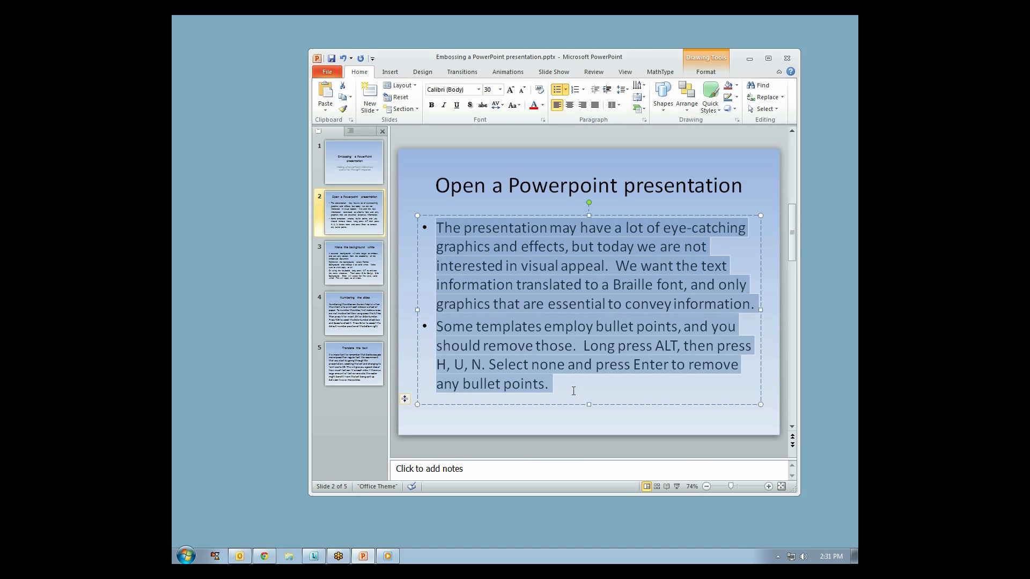
Step: Set slide 2's body paragraphs to the None bullet style so they show as plain text
key(alt)
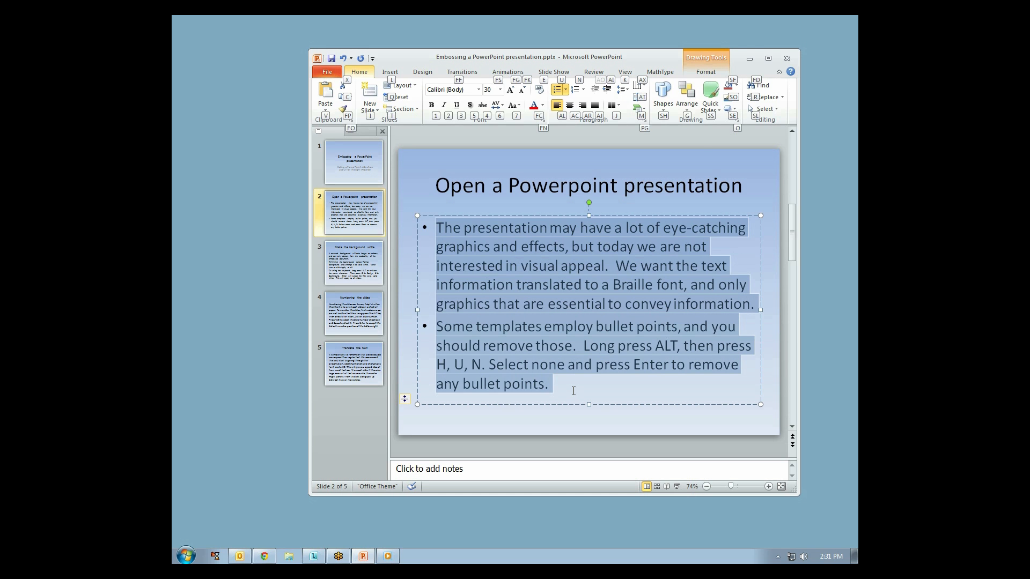
click(558, 90)
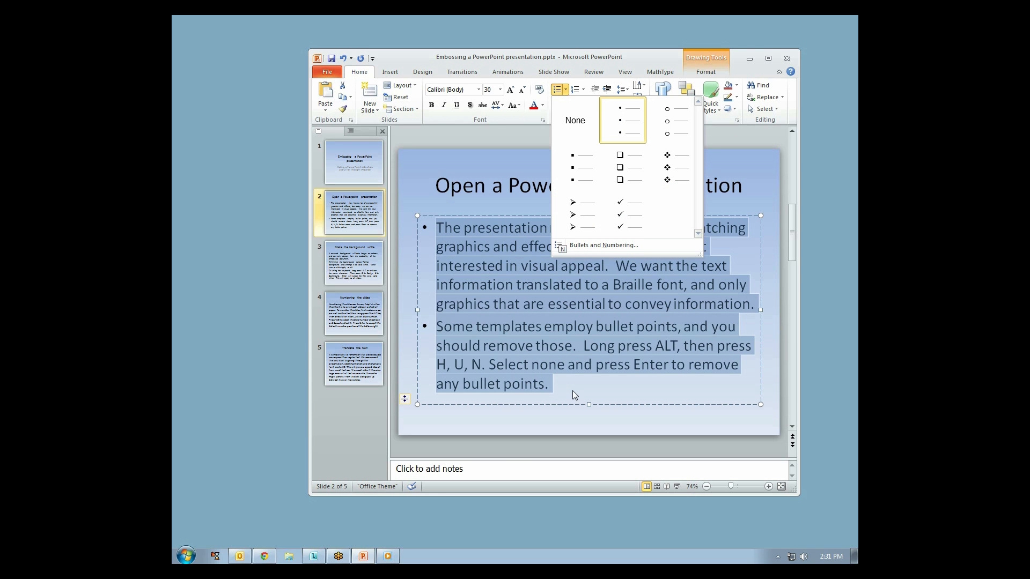
click(602, 245)
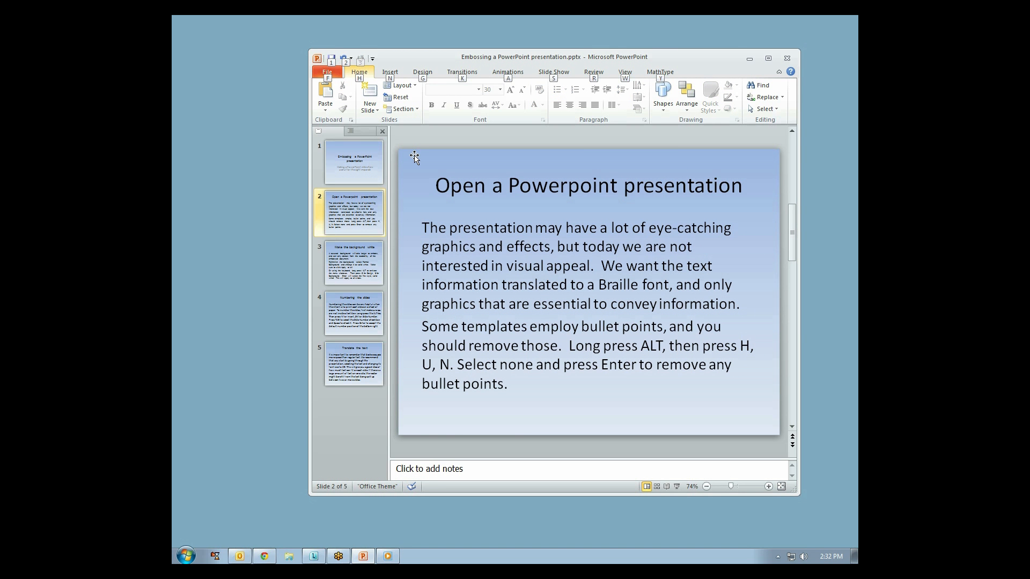
Step: Apply the plain white Background Style from the Design options to all five slides
click(423, 72)
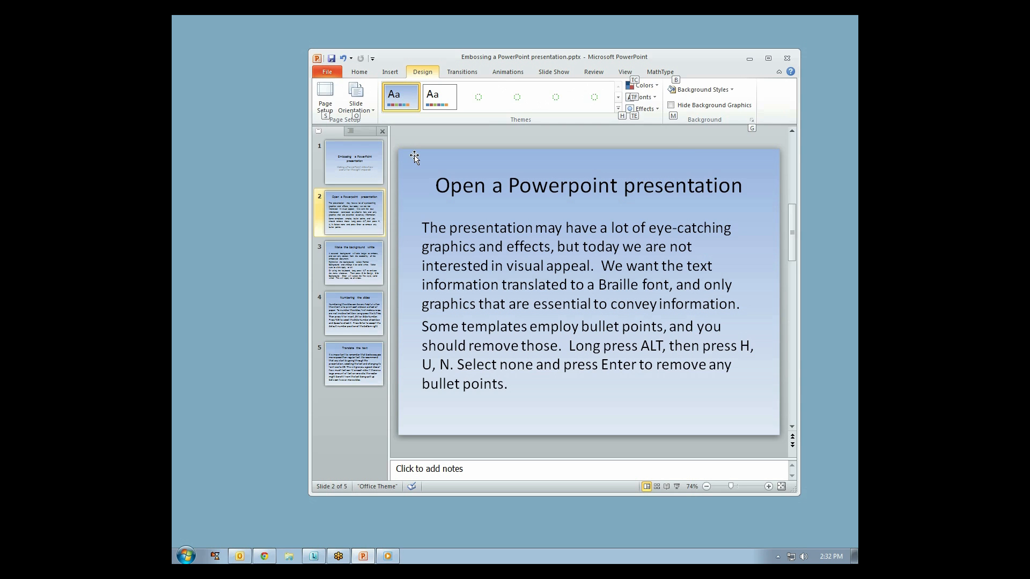
click(699, 89)
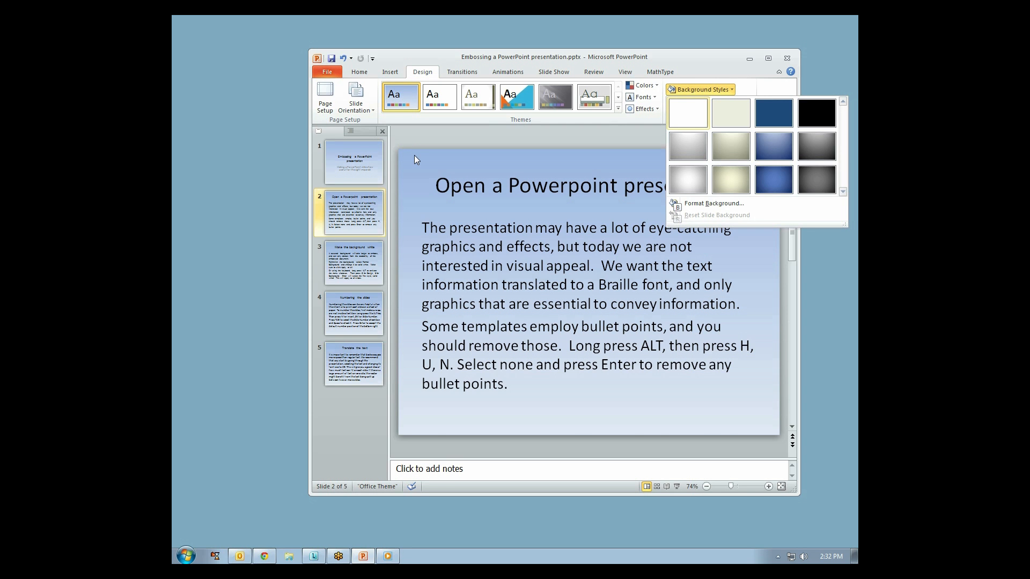
click(688, 112)
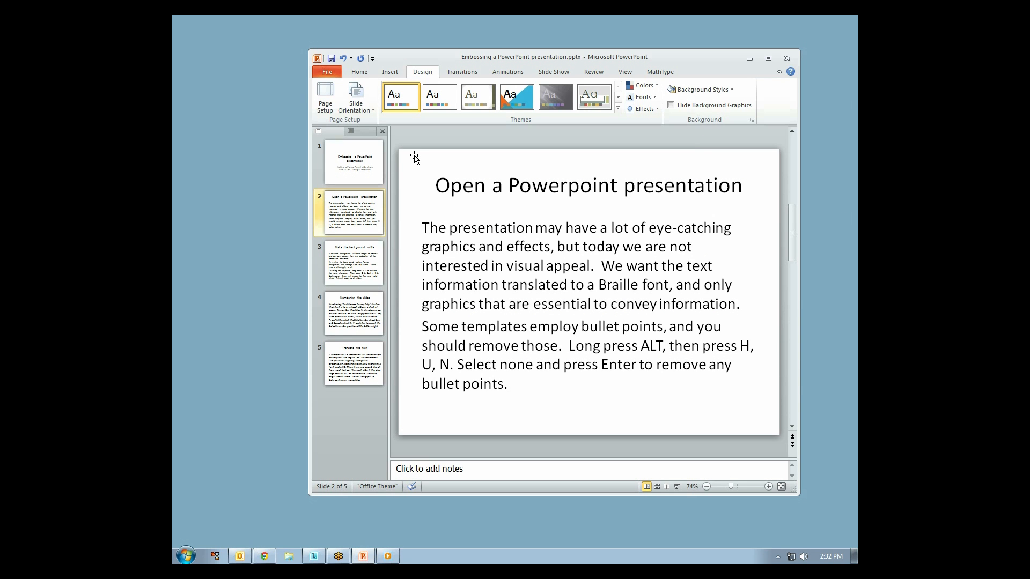
mouse_move(593, 418)
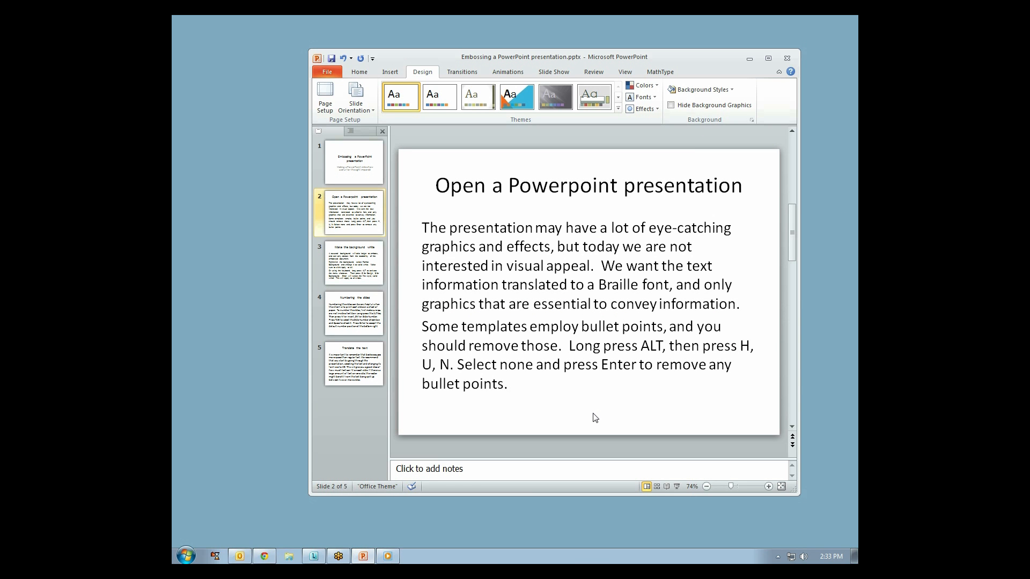
key(alt)
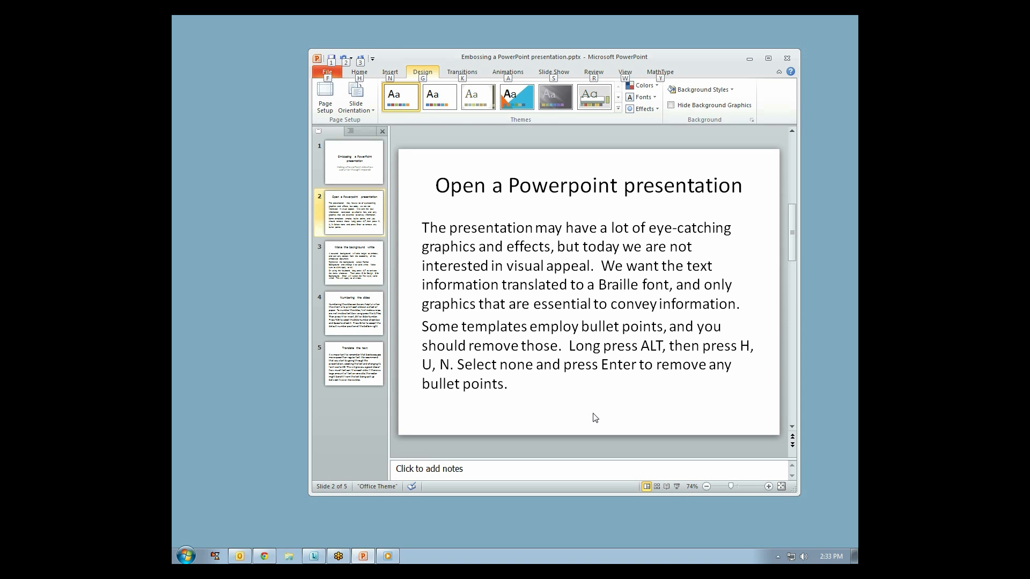
Step: Turn on Slide number in Header & Footer and apply it to all slides
click(389, 72)
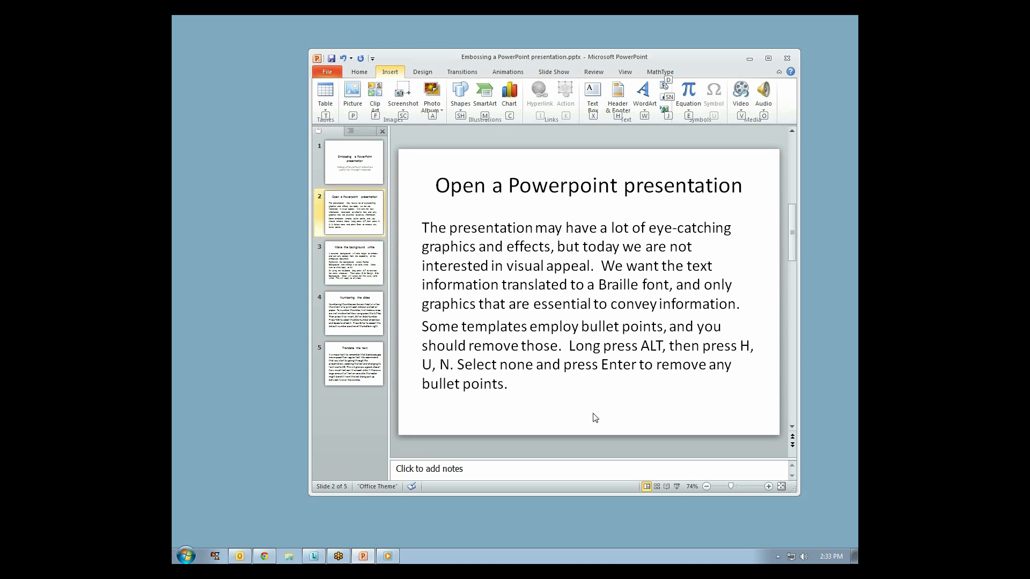
click(618, 95)
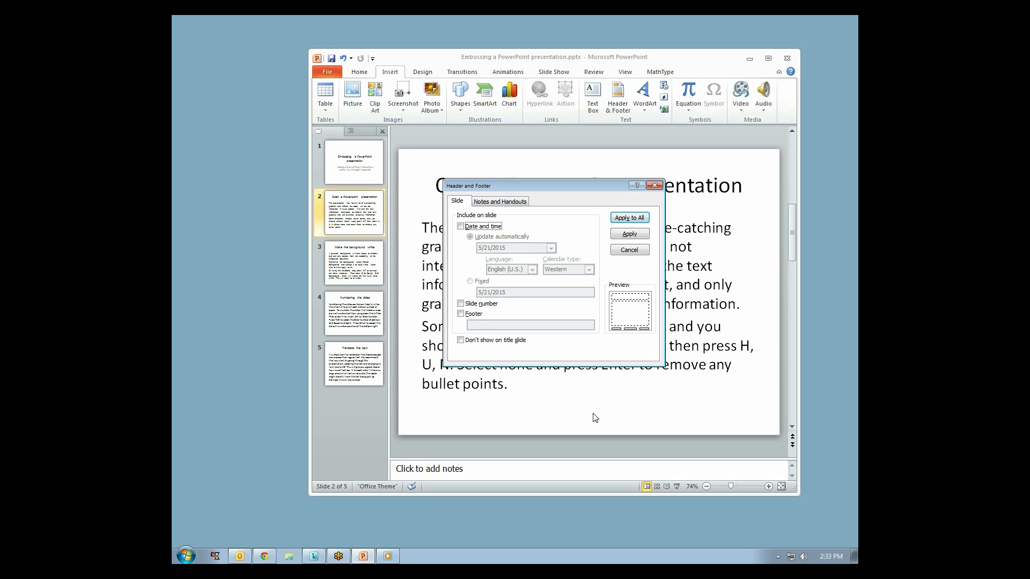
click(460, 303)
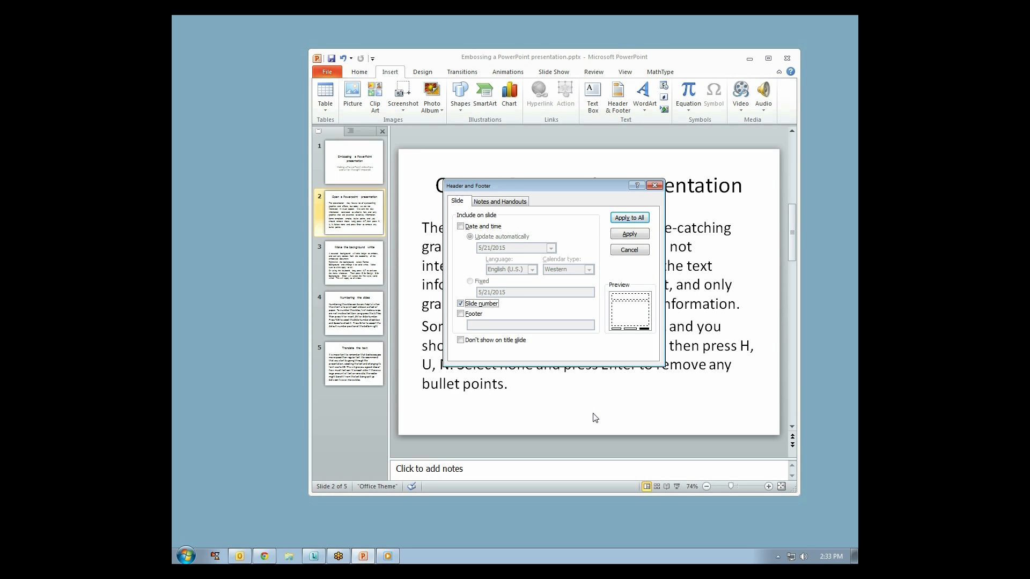
click(628, 218)
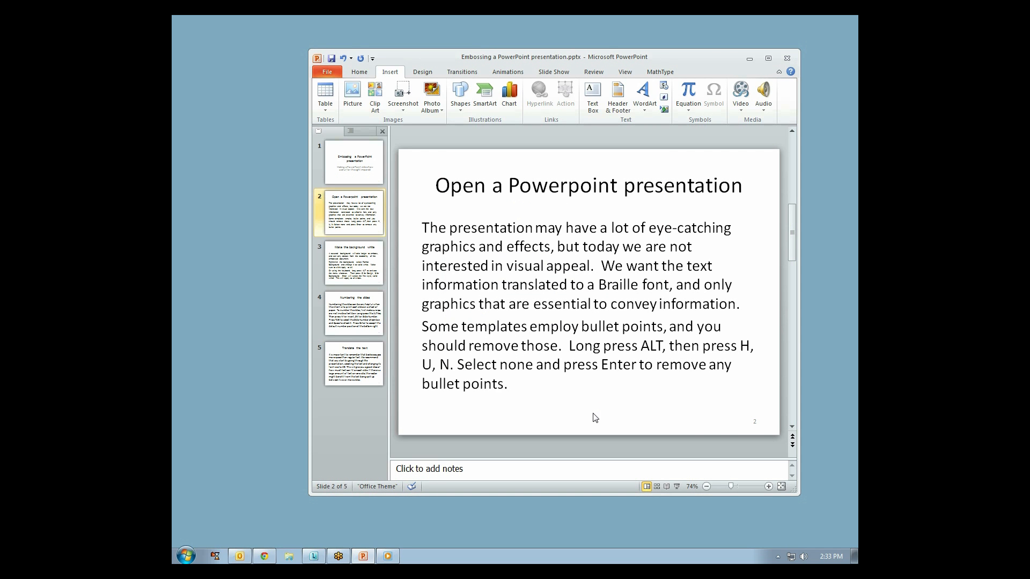
mouse_move(755, 427)
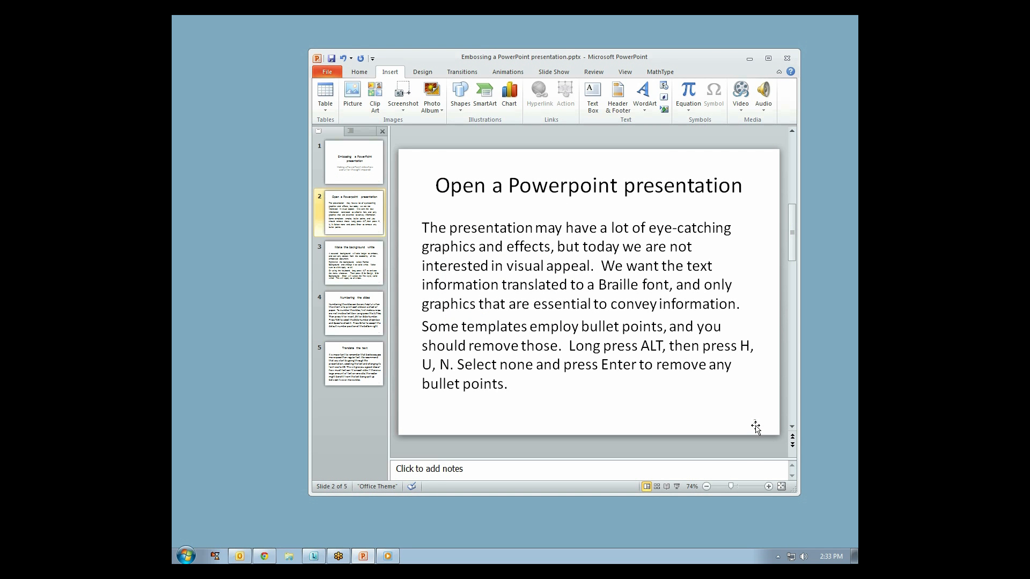
mouse_move(453, 256)
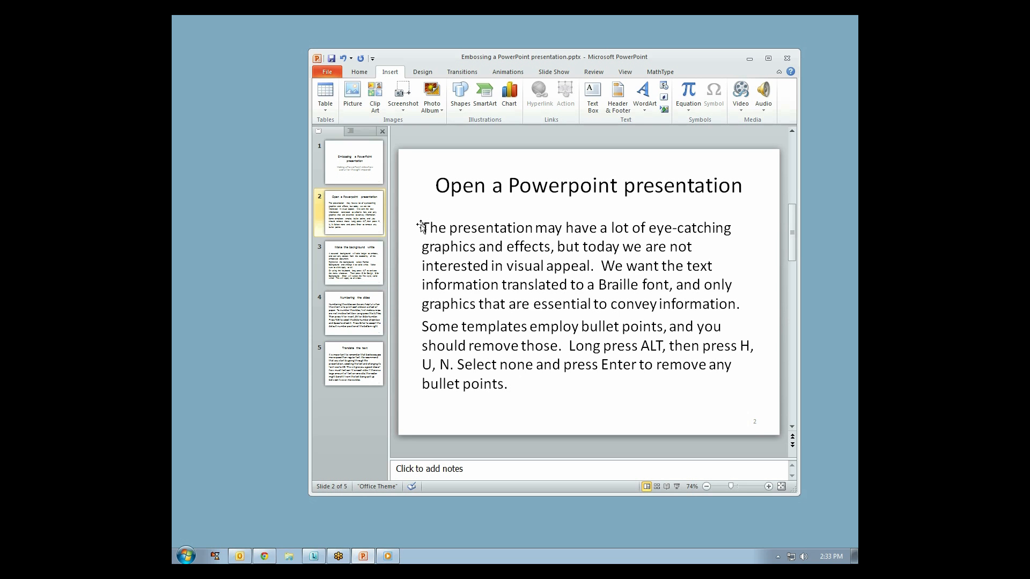
Step: Show slide 4, 'Numbering the slides', and bring up the Windows program list
click(186, 557)
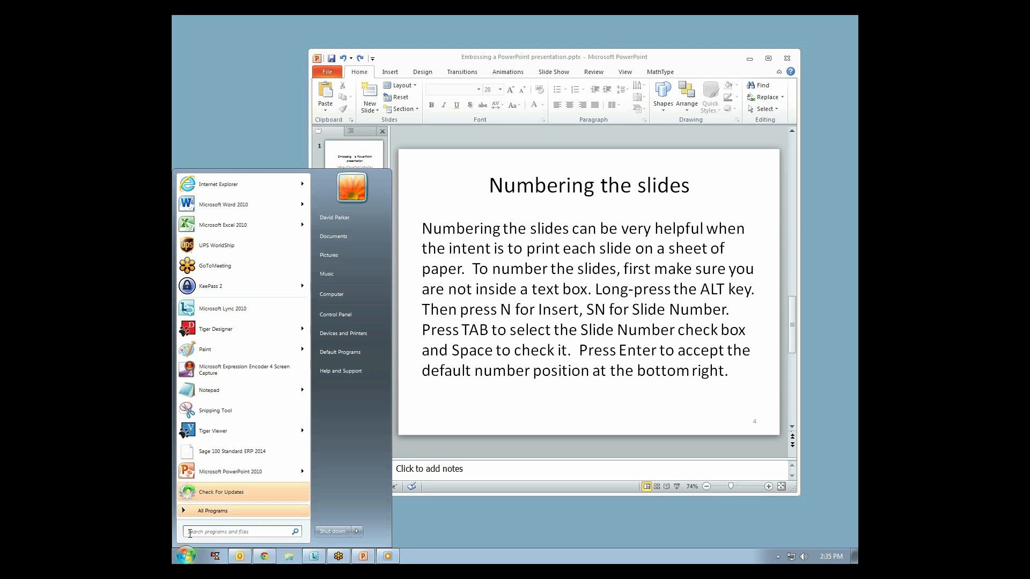
Step: Search the Start menu for 'view' and launch ViewPlus Braille Translator
text(view)
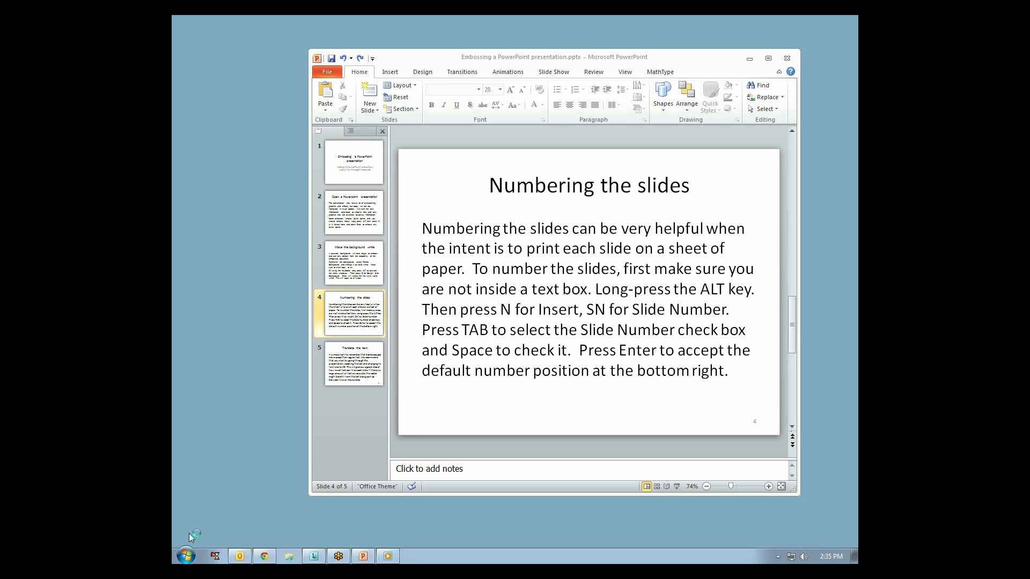
click(412, 556)
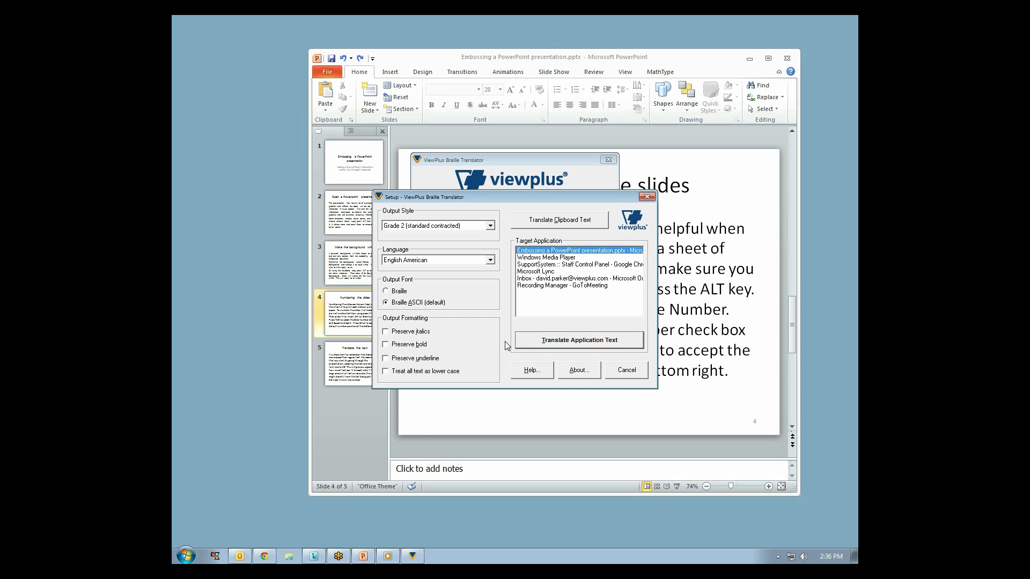
mouse_move(200, 469)
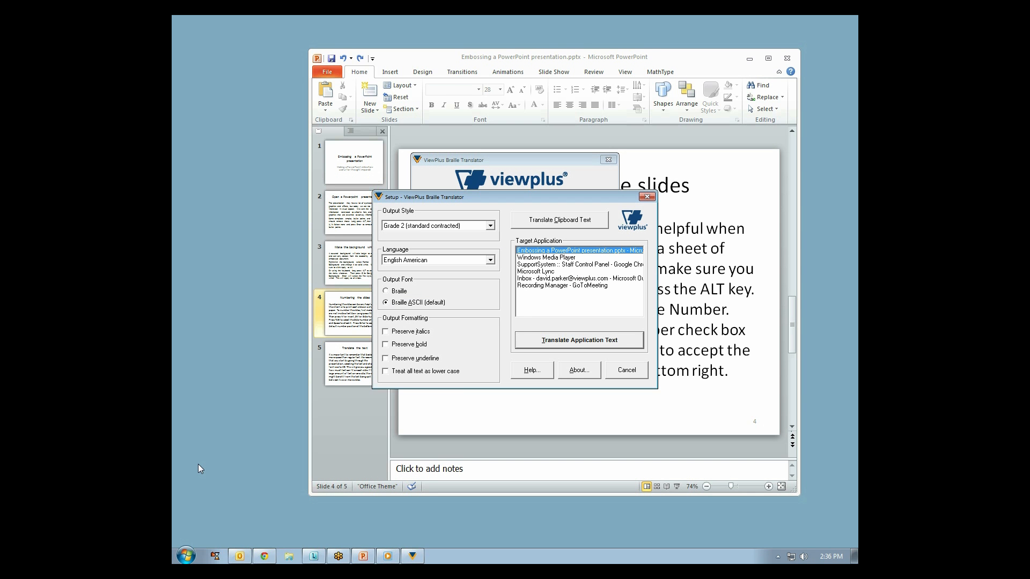
Step: Confirm Braille ASCII output in Setup and translate the presentation's text
click(578, 340)
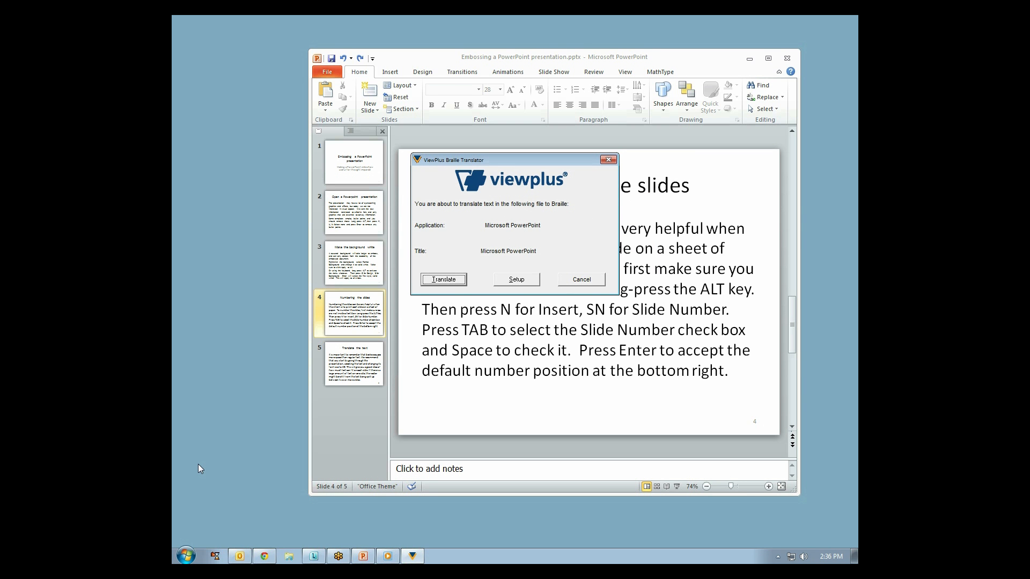
click(443, 279)
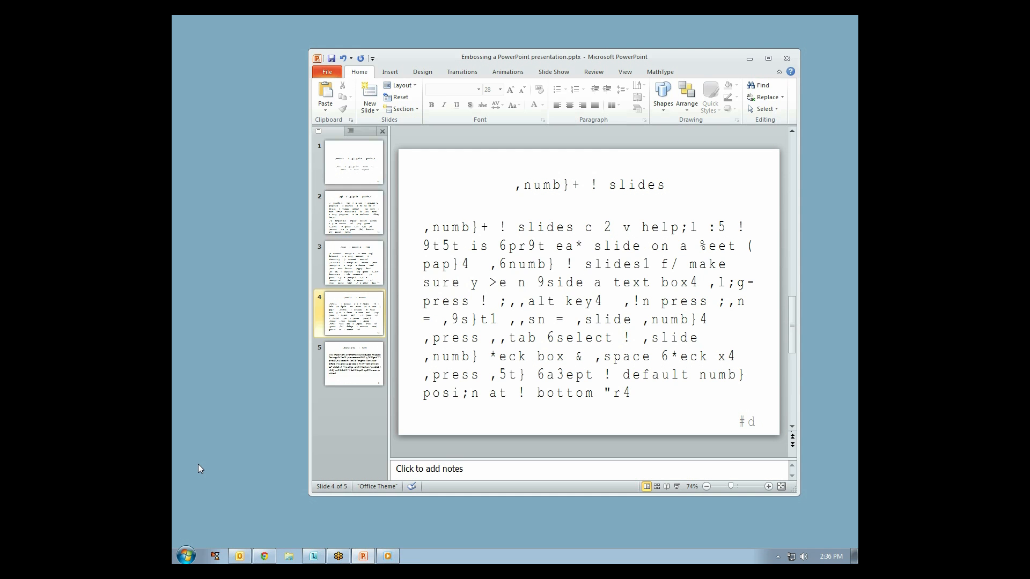